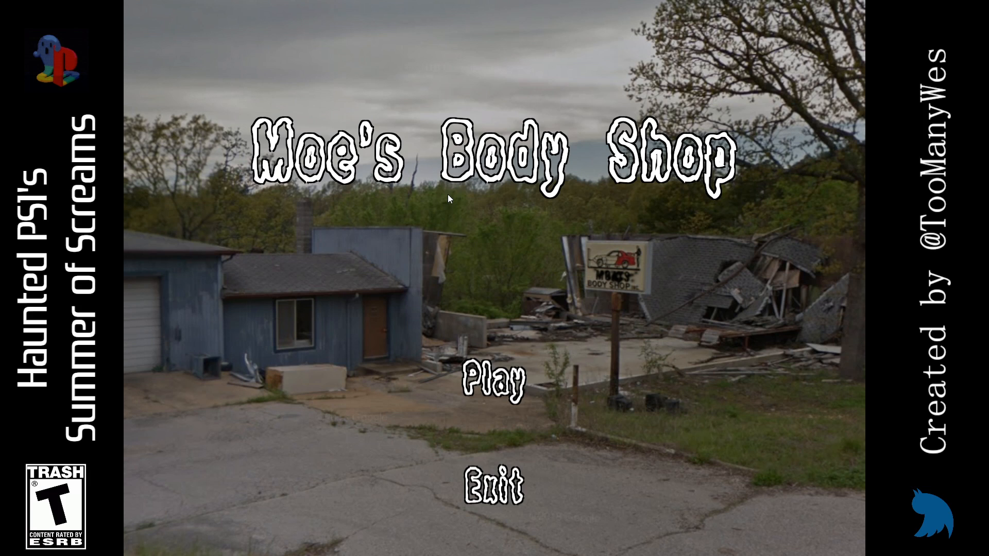
Step: Start the game and pump the generator with E until all three lights turn green
left_click(493, 380)
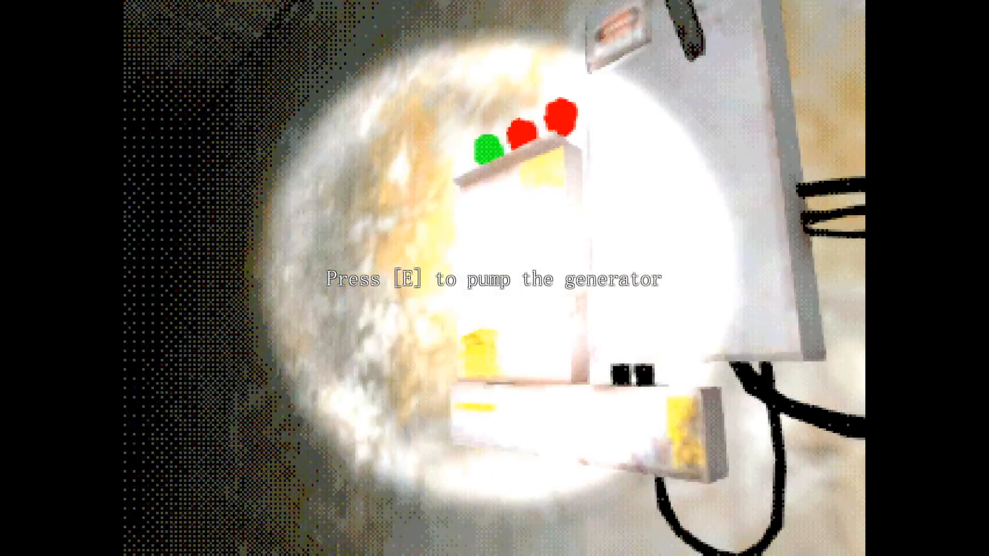
key("e")
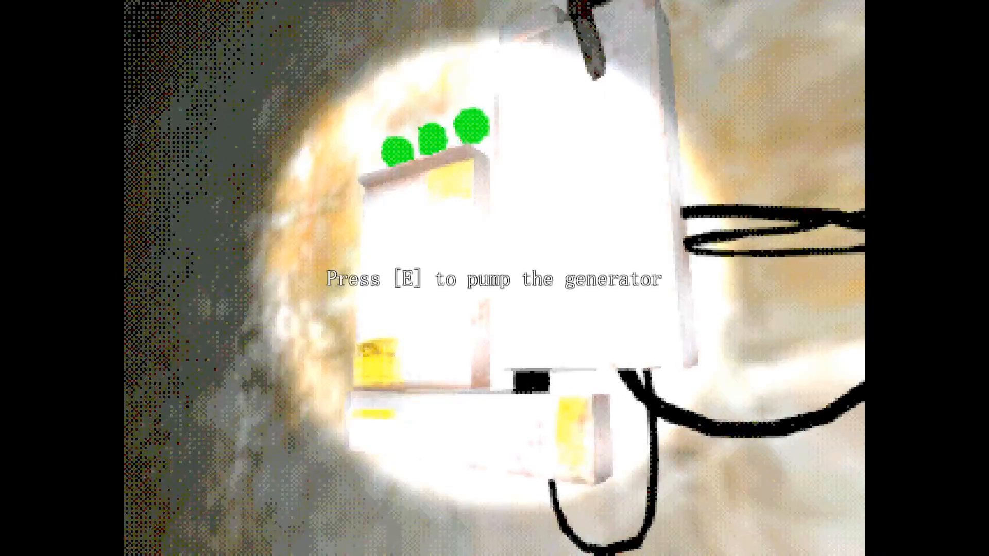
key("e")
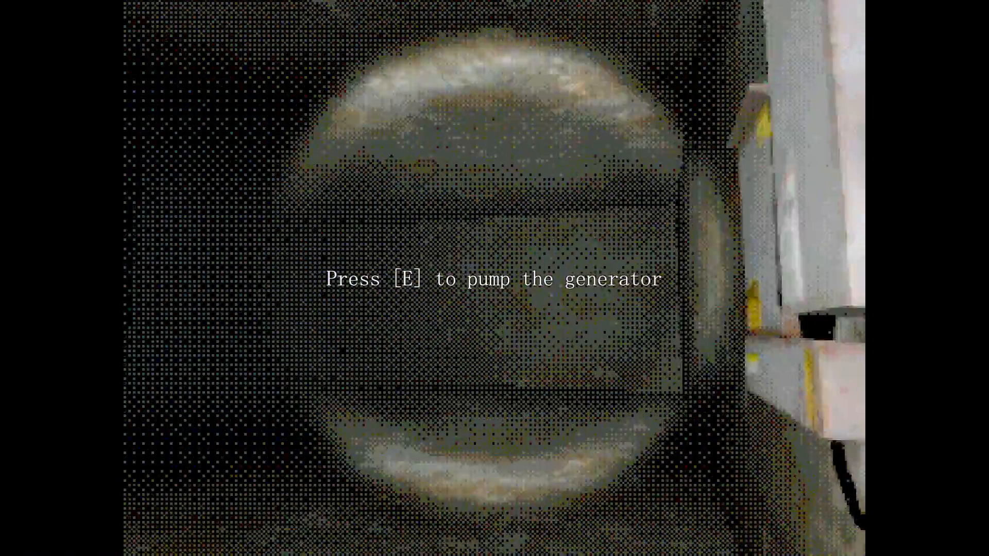
Step: Pump the basement generator once with E, clearing the prompt before the suited figure appears
key("e")
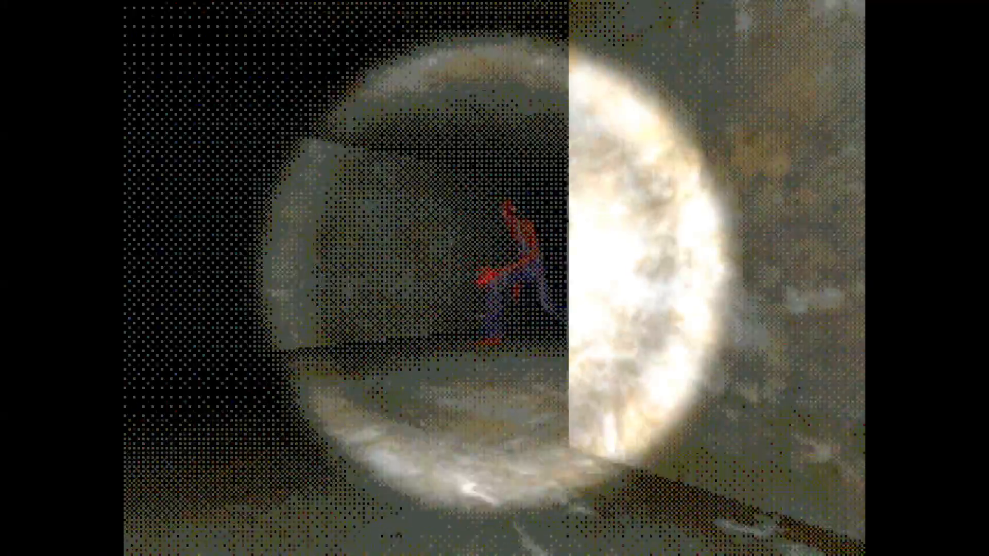